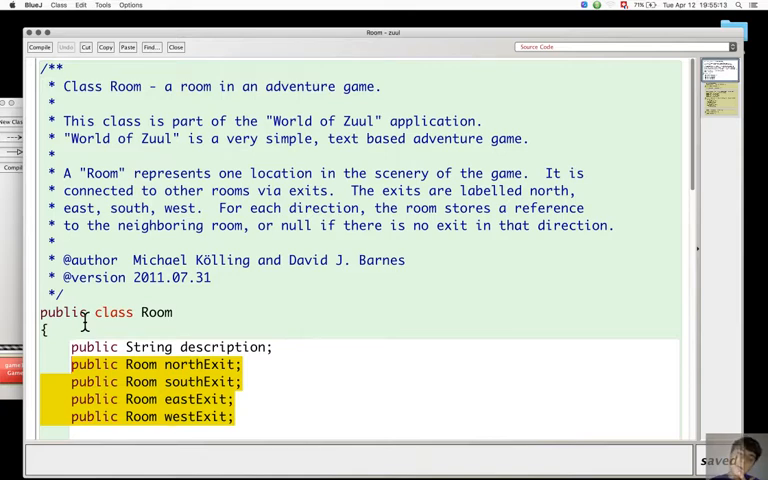
Scroll the Room source to reveal the northExit, southExit, eastExit and westExit fields
{"action": "scroll", "scroll_direction": "down", "scroll_amount": 3}
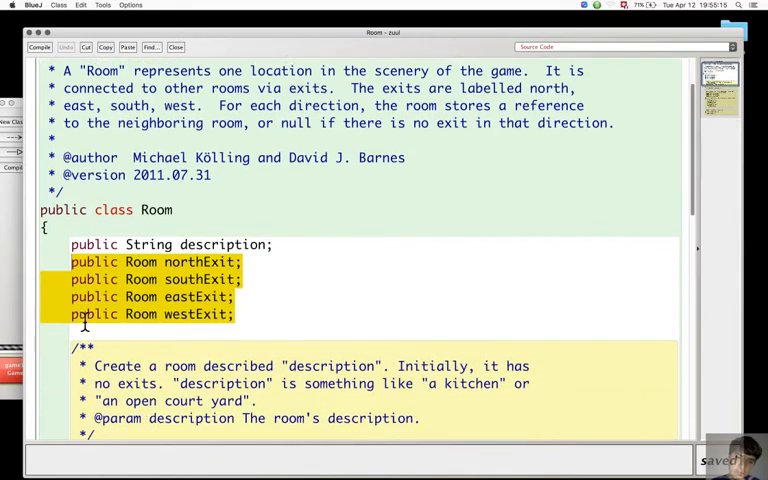
{"action": "scroll", "scroll_direction": "down", "scroll_amount": 3}
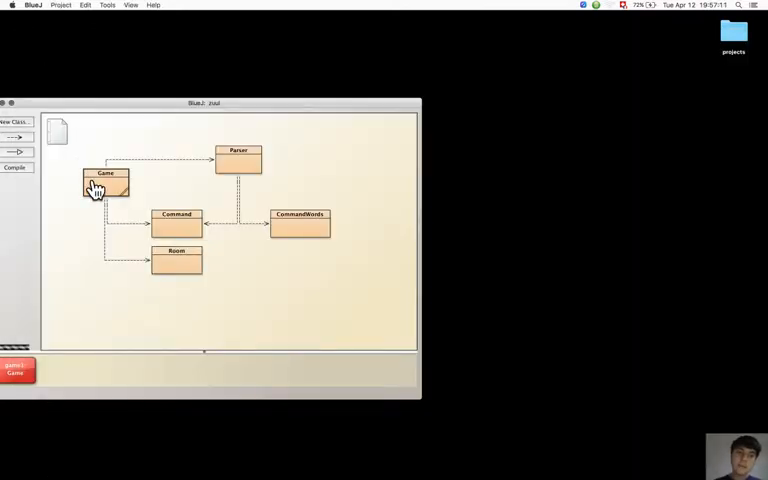
Bring up Game's goRoom method reading currentRoom.northExit, eastExit and southExit directly
{"action": "double_click", "coordinate": [104, 184]}
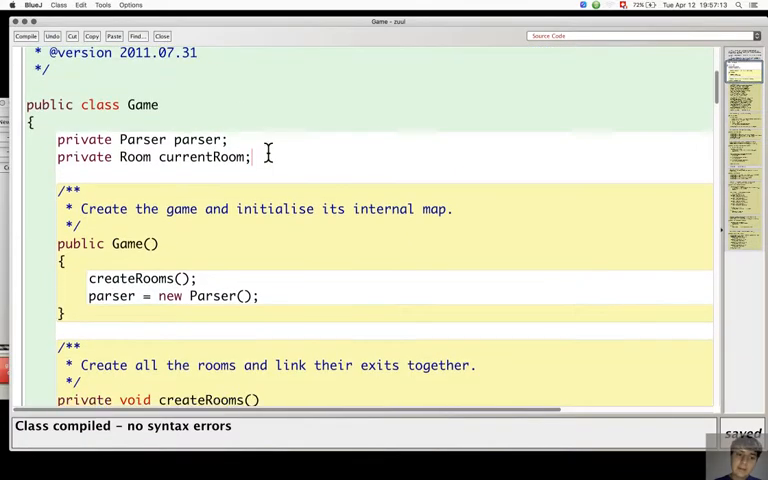
{"action": "scroll", "scroll_direction": "down", "scroll_amount": 3}
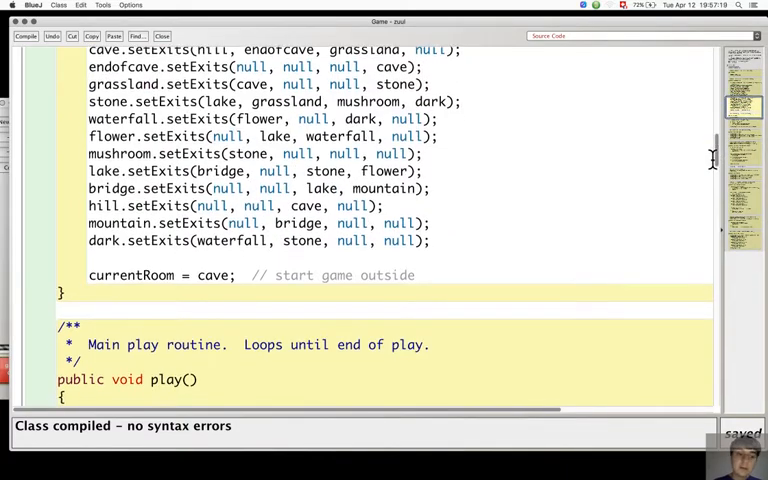
{"action": "scroll", "scroll_direction": "down", "scroll_amount": 3}
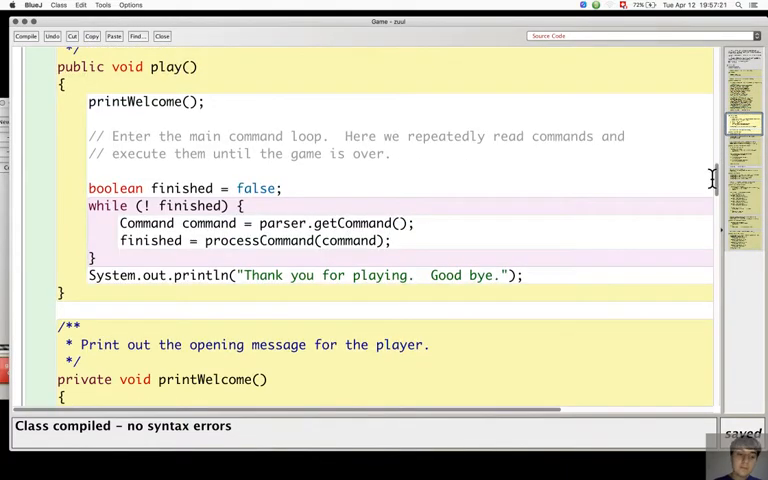
{"action": "scroll", "scroll_direction": "down", "scroll_amount": 3}
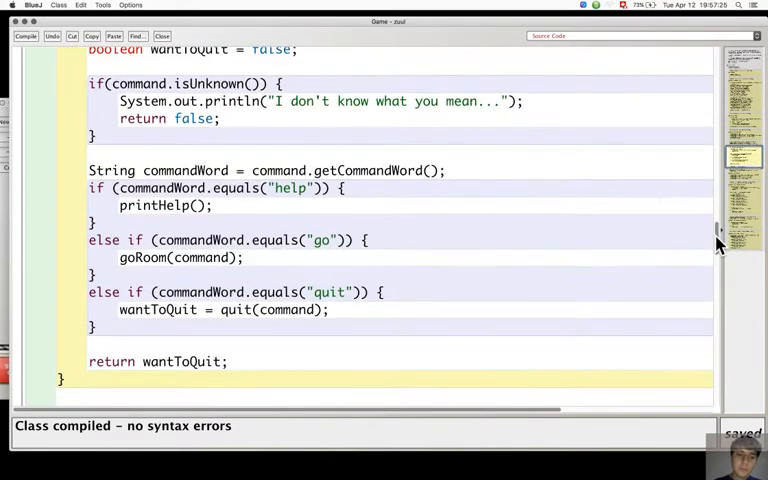
{"action": "scroll", "scroll_direction": "down", "scroll_amount": 3}
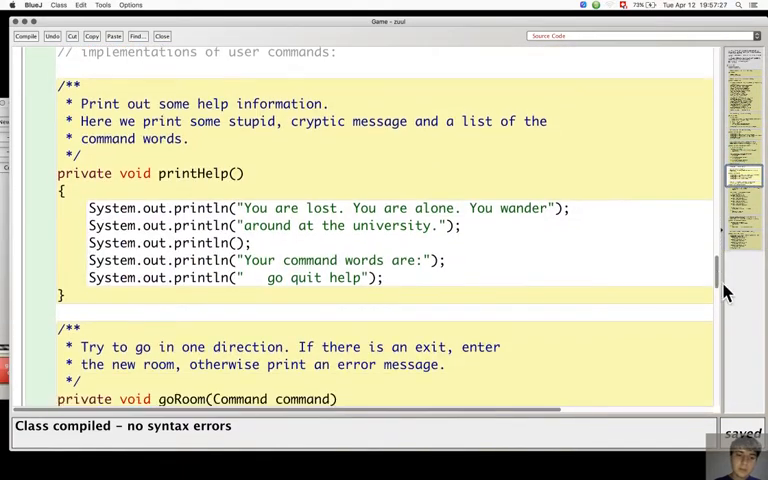
{"action": "scroll", "scroll_direction": "down", "scroll_amount": 3}
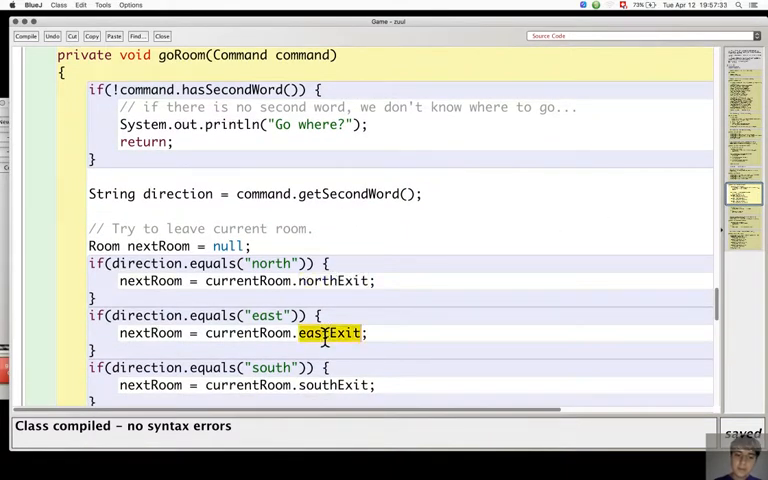
{"action": "double_click", "coordinate": [332, 384]}
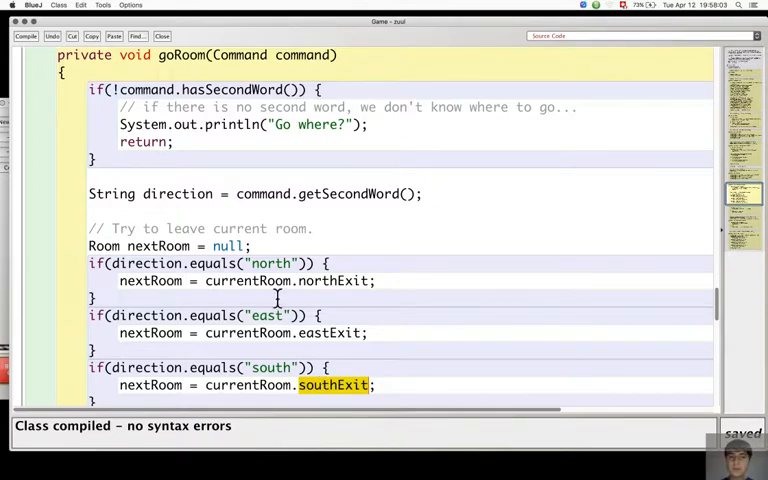
{"action": "mouse_move", "coordinate": [156, 200]}
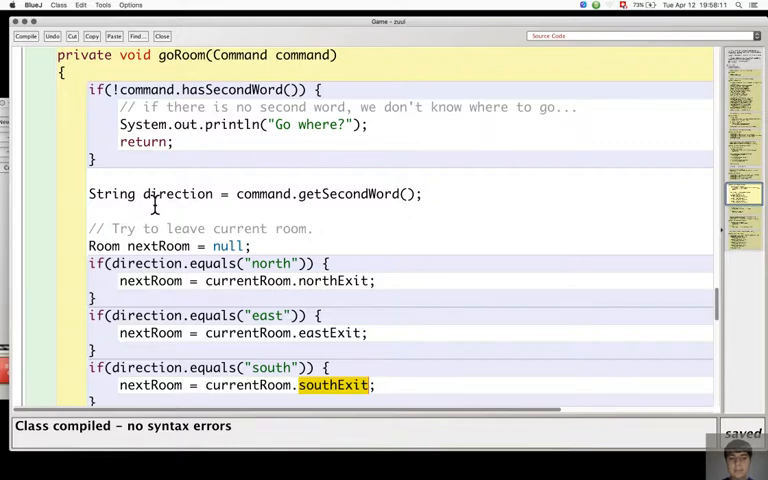
{"action": "double_click", "coordinate": [330, 332]}
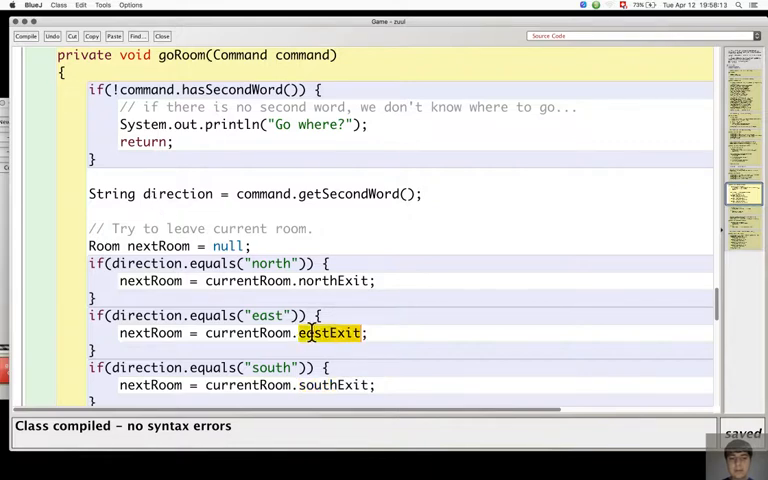